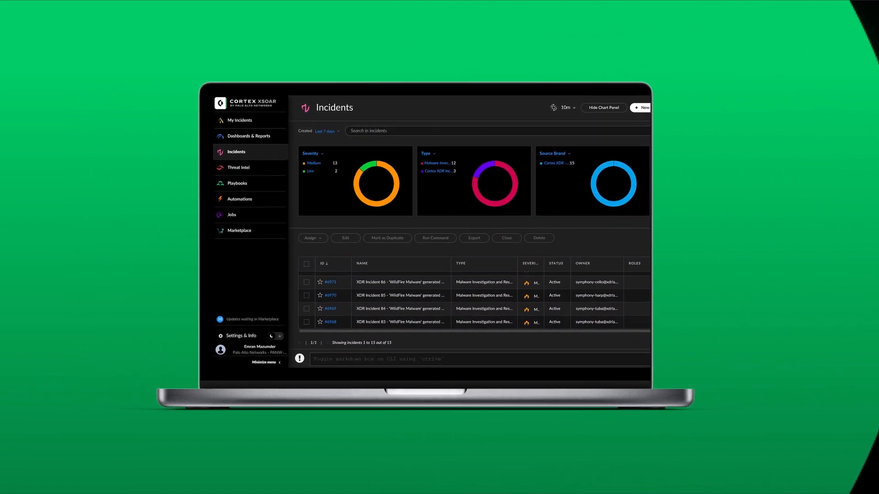
- Open the Marketplace from the left navigation menu
left_click(329, 282)
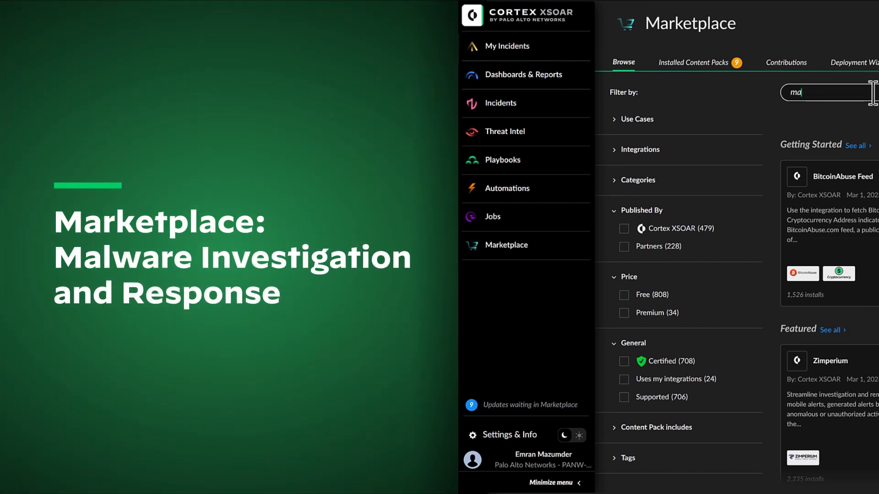
- Search 'malware' and install Malware Investigation and Response with its Malware Core dependency
type("malware")
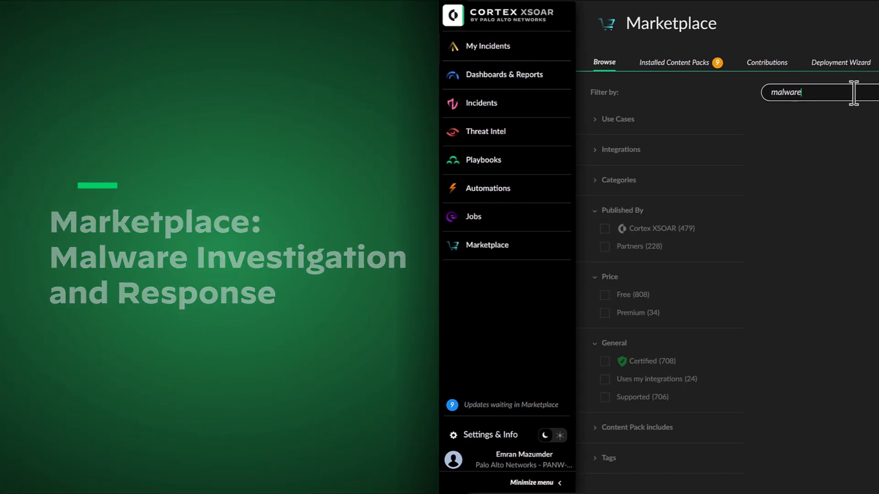
key("Enter")
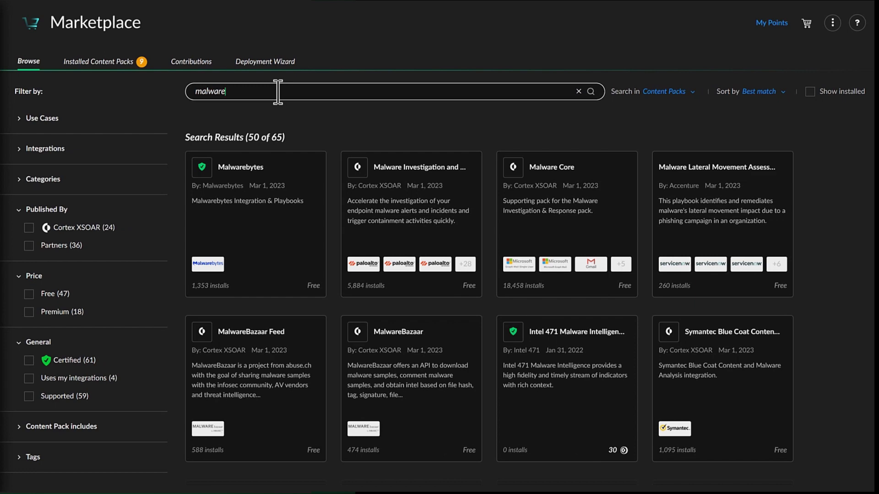
left_click(411, 167)
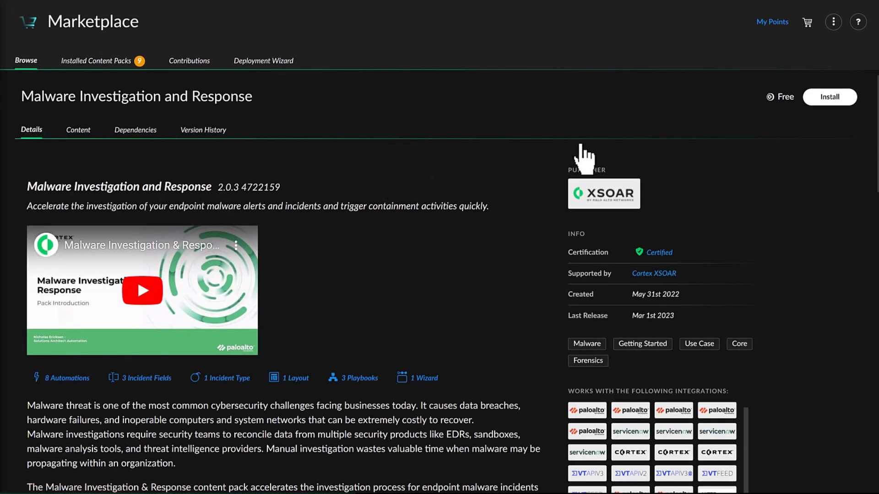
left_click(829, 96)
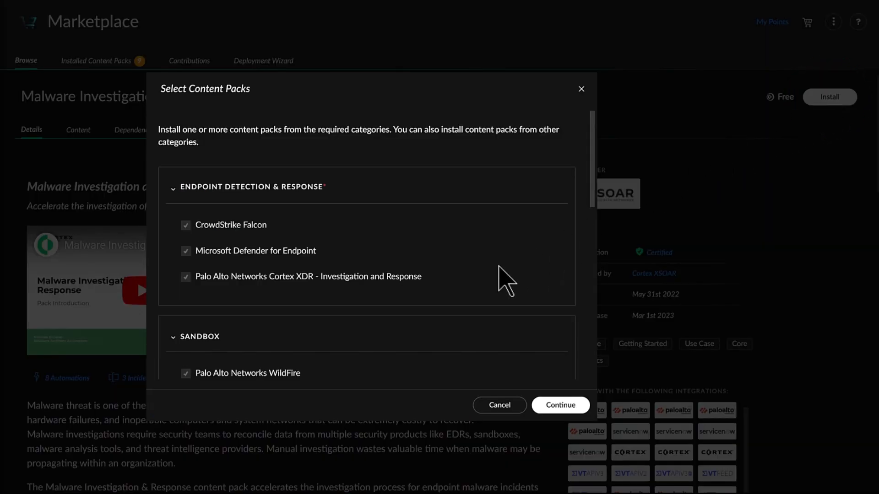
scroll("down", 3)
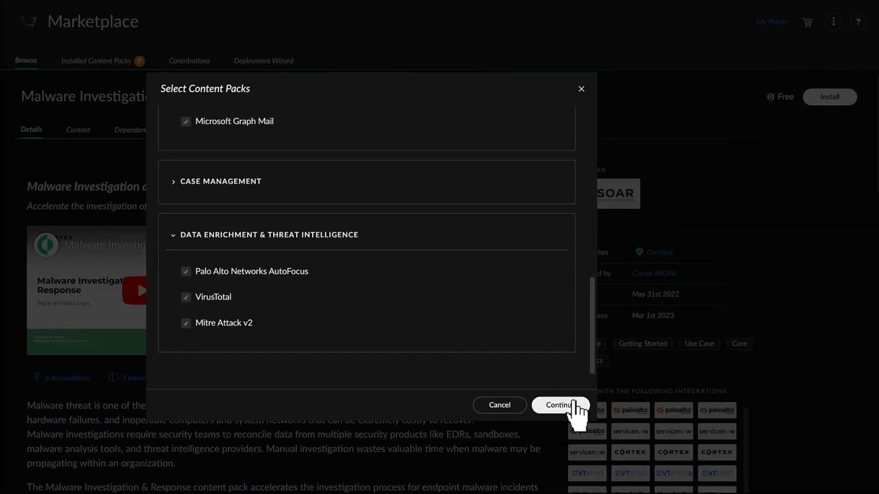
left_click(558, 405)
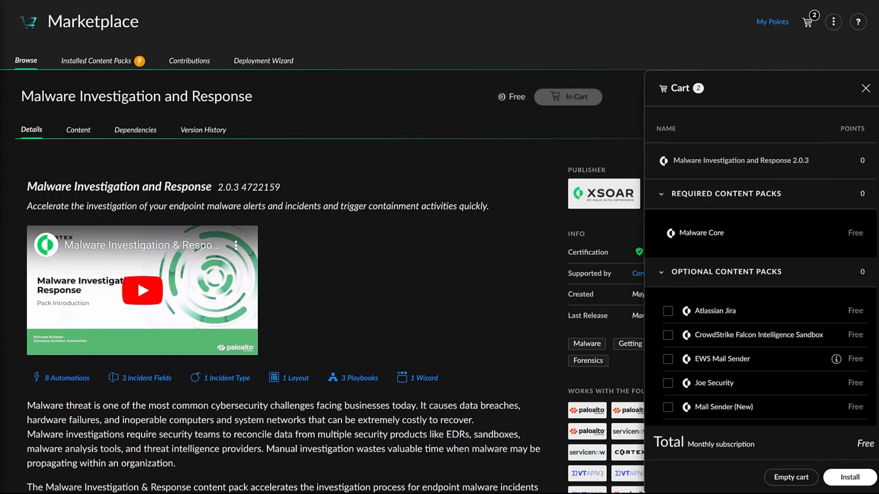
left_click(848, 476)
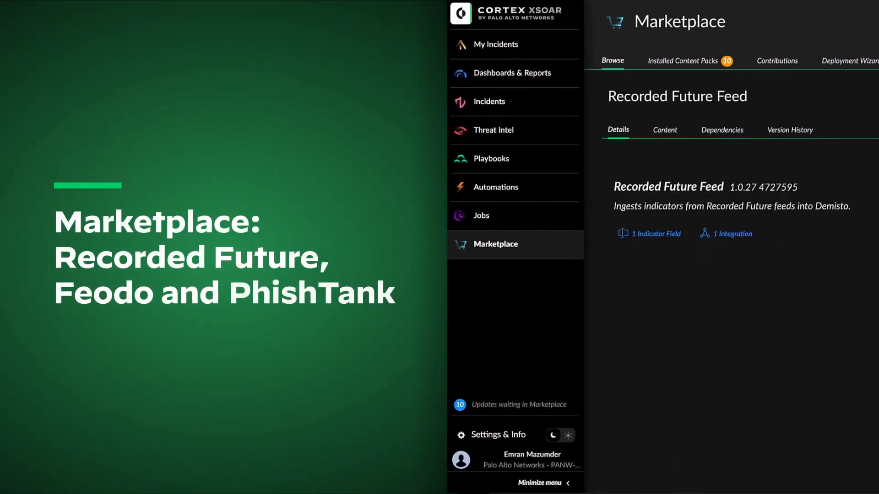
- Install the Recorded Future Feed and PhishTank packs, then search 'feod' and install FeodoTracker Feed
left_click(612, 61)
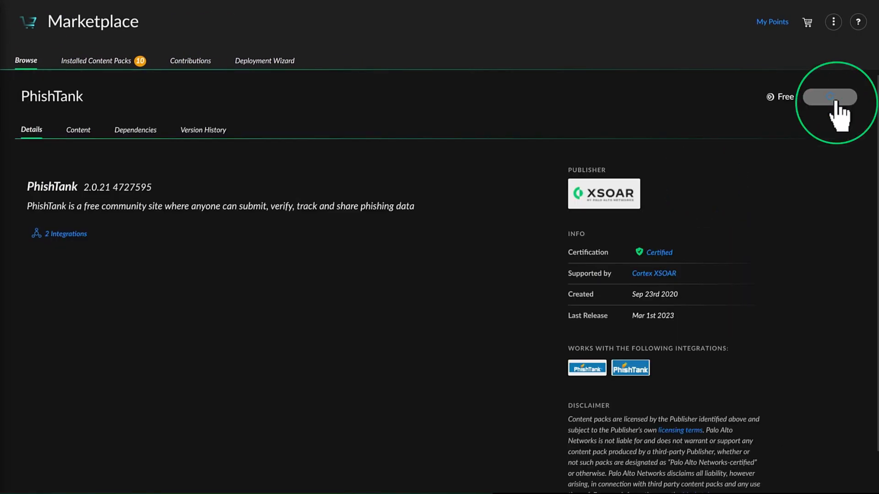
left_click(829, 97)
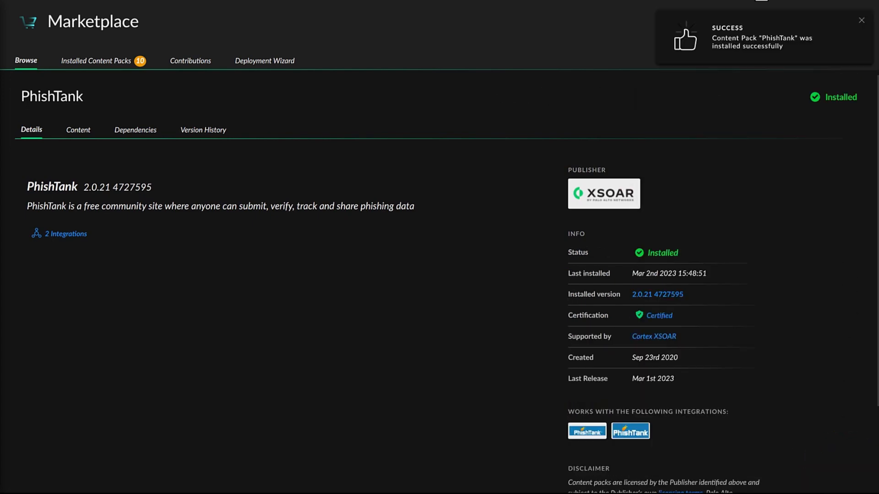
type("feod")
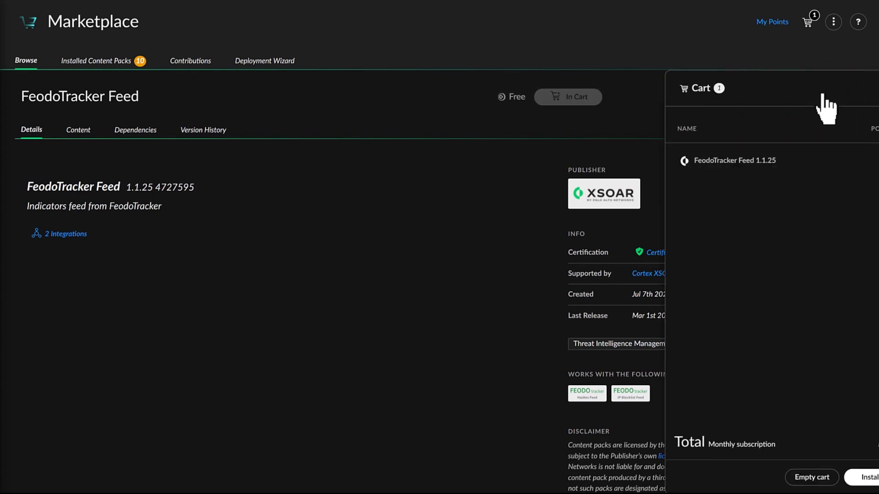
left_click(863, 476)
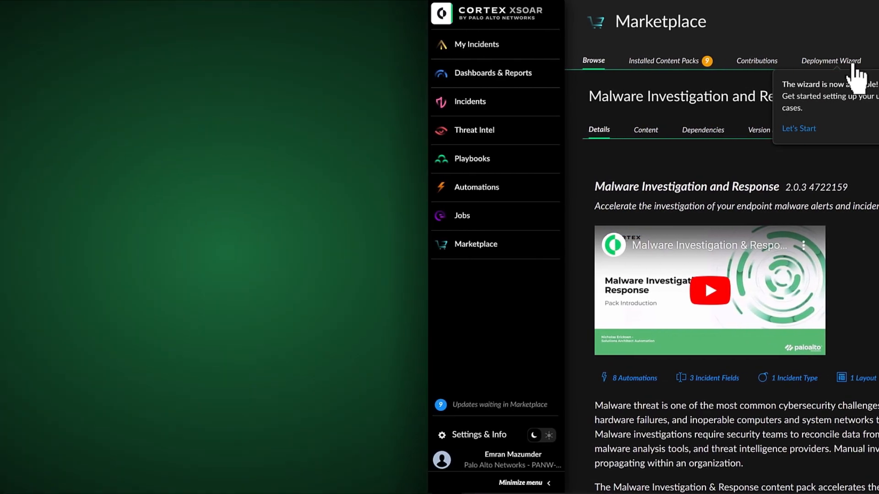
- In the Deployment Wizard, set up a Cortex XDR - IR instance and confirm the malware playbook parameters
left_click(830, 60)
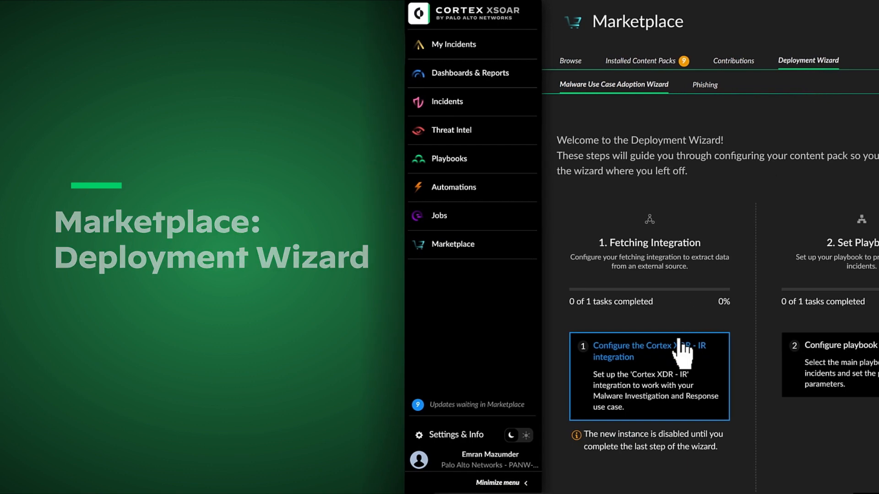
left_click(633, 351)
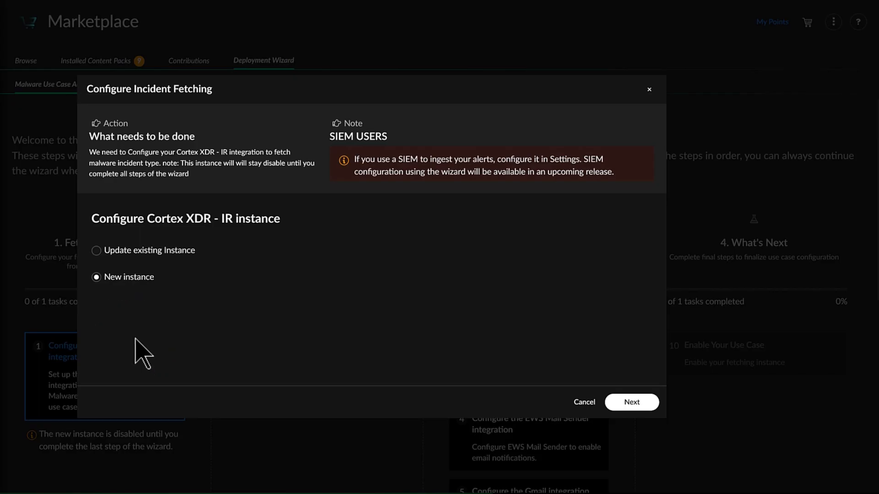
left_click(631, 402)
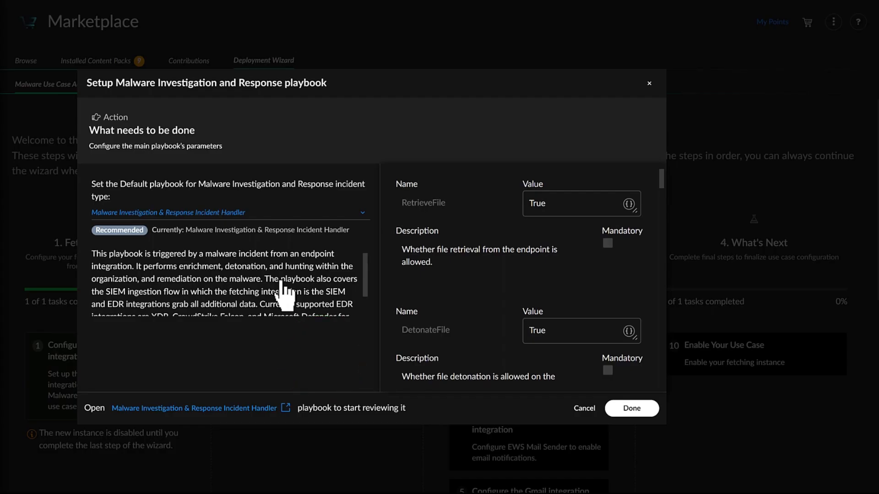
left_click(631, 408)
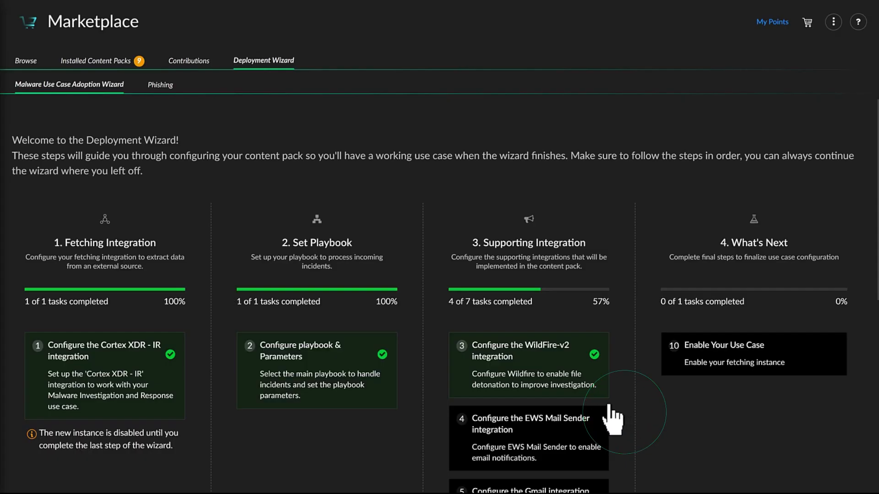
- Test and save the WildFire v2 integration, then turn on the malware use case
scroll("down", 3)
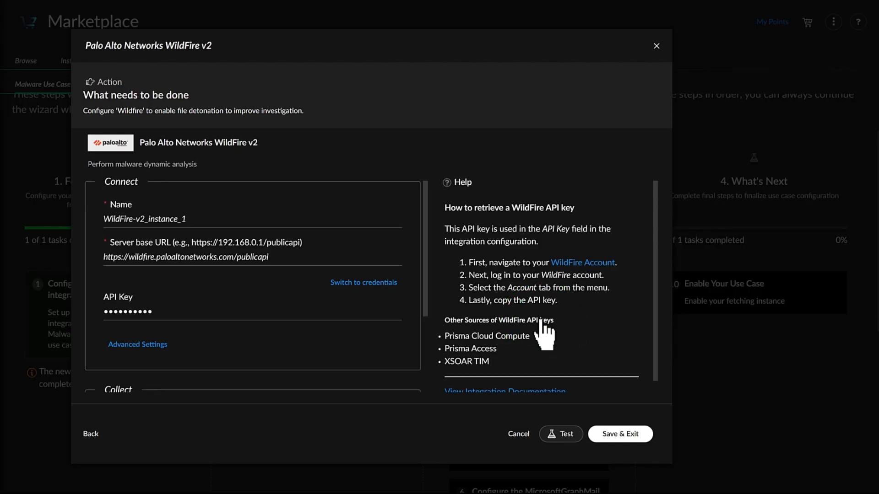
left_click(560, 434)
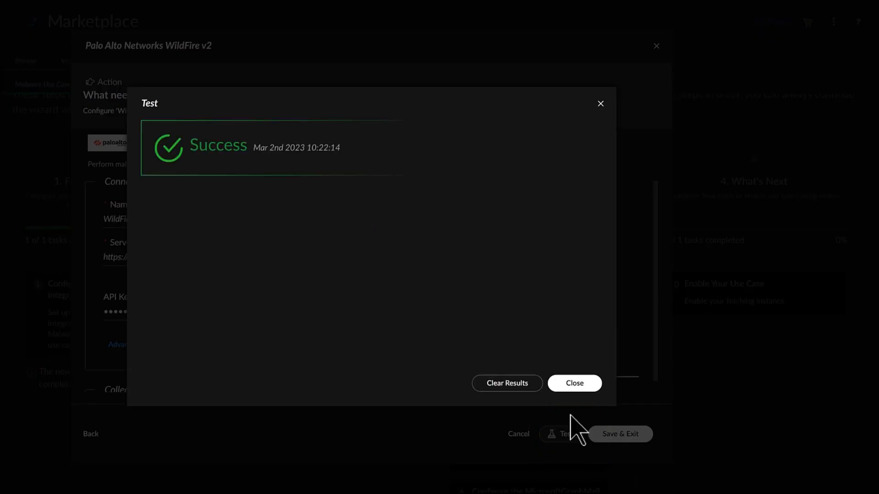
left_click(574, 382)
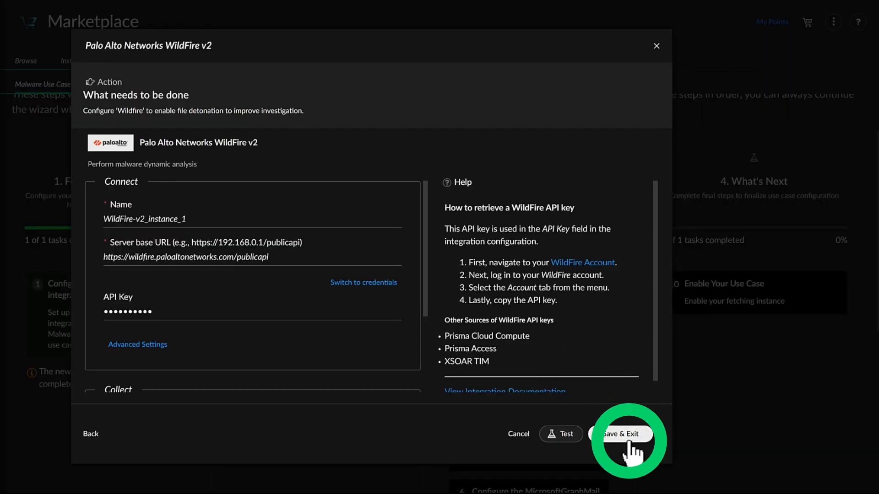
left_click(621, 434)
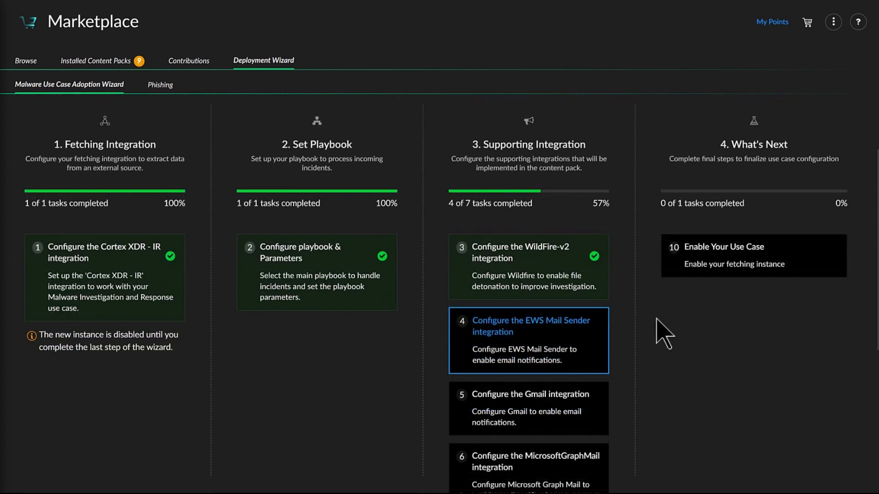
left_click(723, 247)
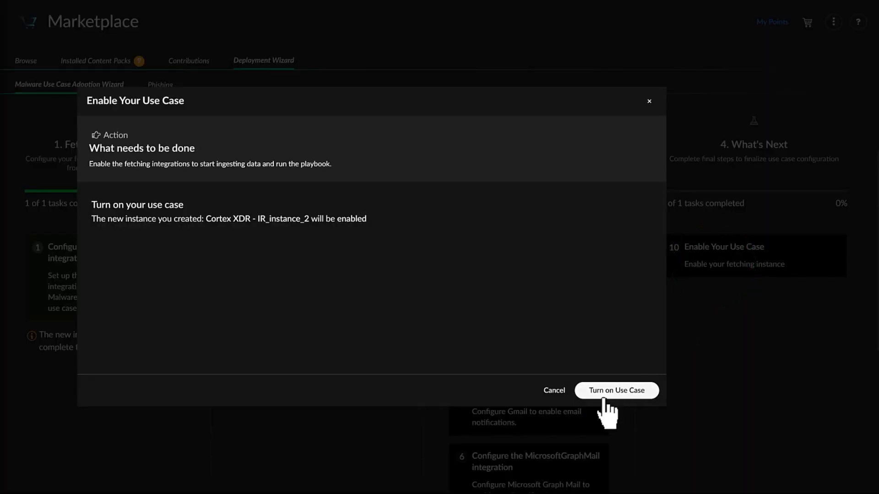
left_click(615, 391)
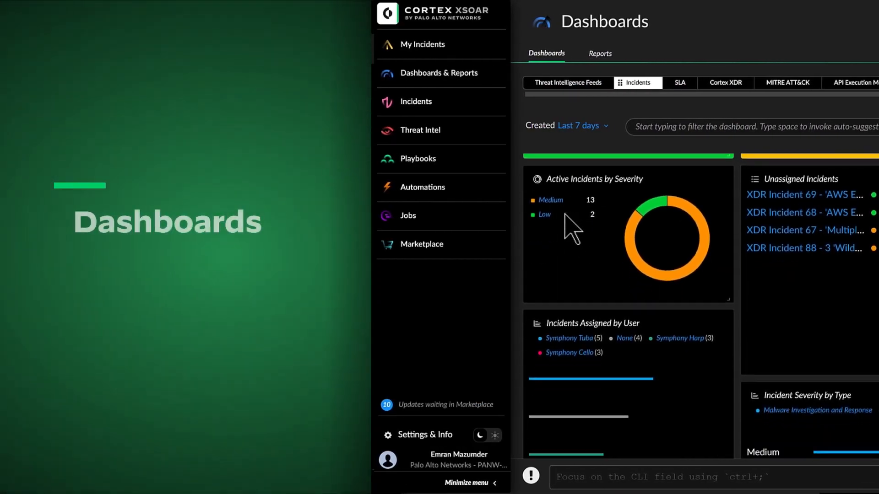
- Browse the Cortex XDR and MITRE ATT&CK dashboards, then go to the Incidents page
scroll("down", 3)
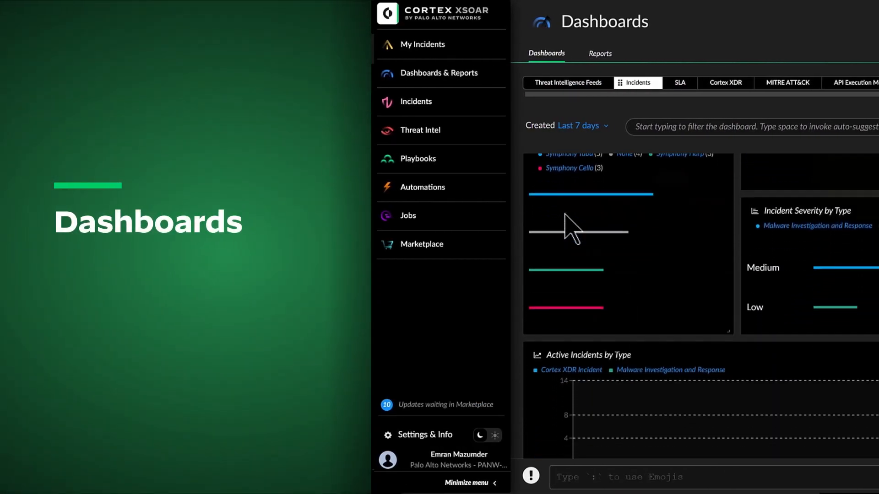
left_click(725, 82)
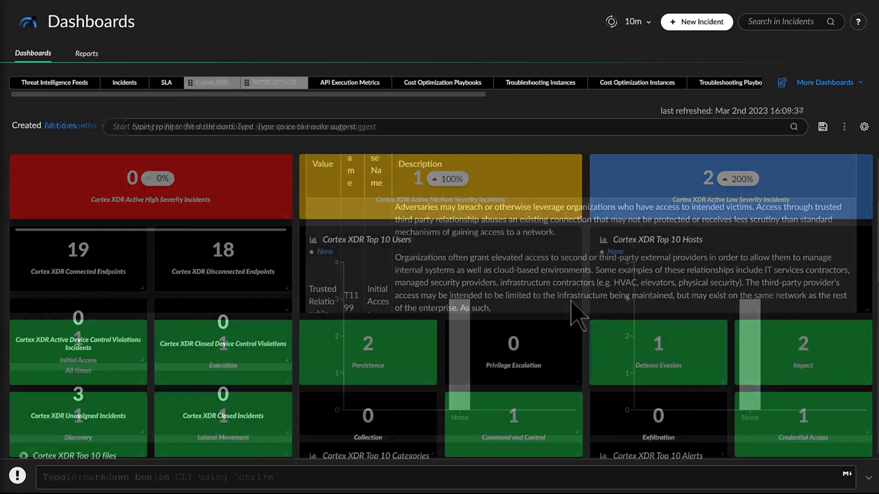
left_click(275, 82)
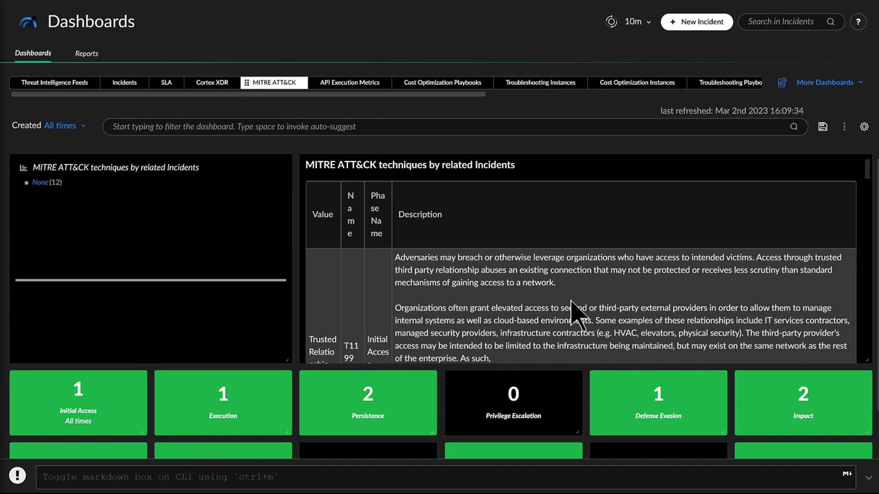
scroll("down", 3)
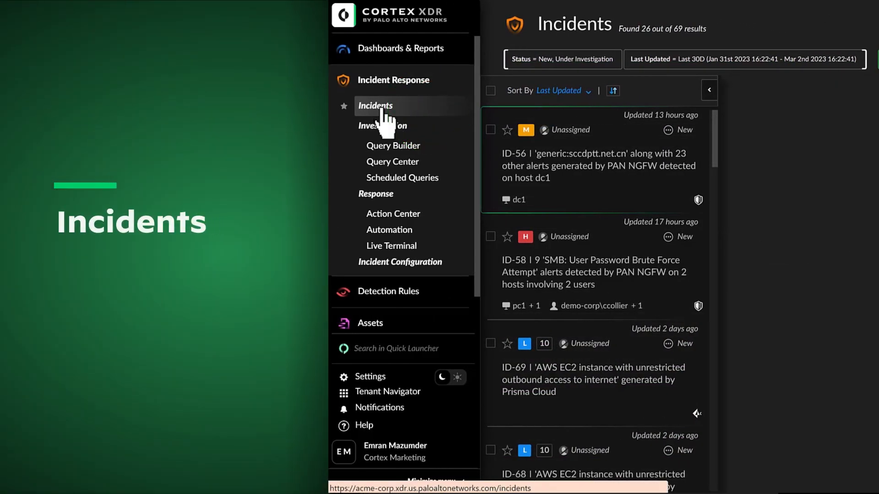
left_click(597, 165)
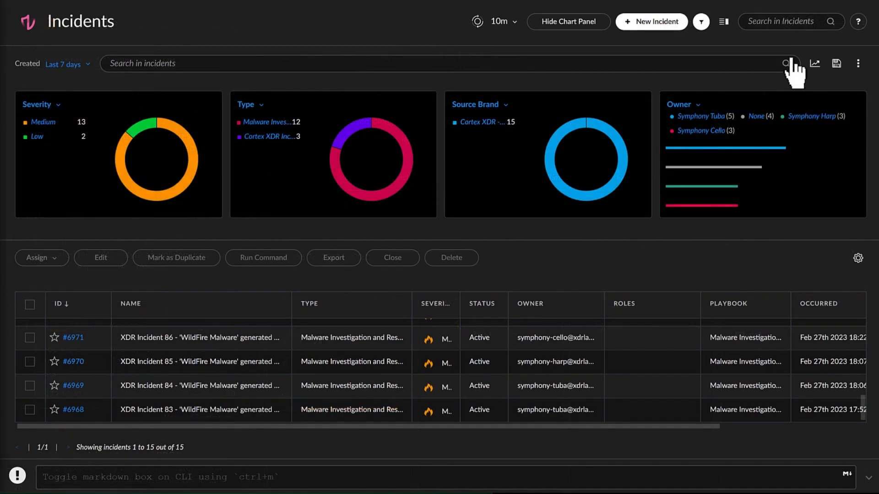
- Apply the saved XDR Incident 80-Credential Gathering Protection filter and run the incident search
left_click(858, 63)
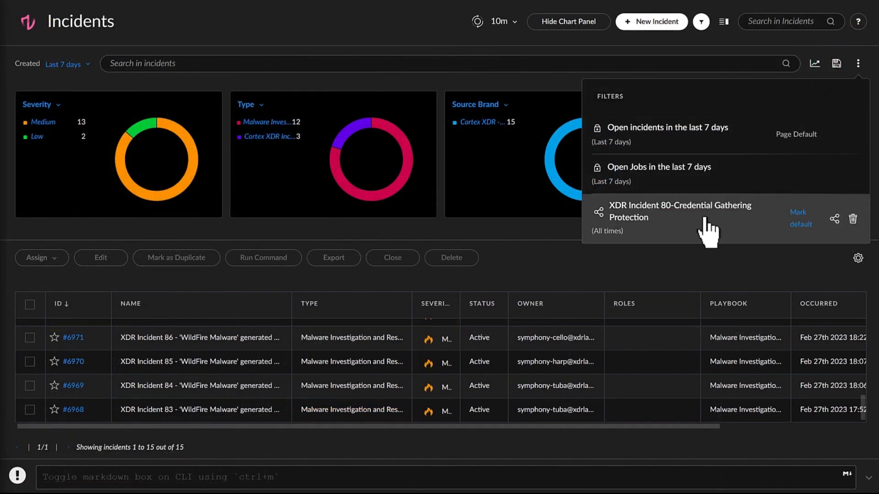
left_click(678, 211)
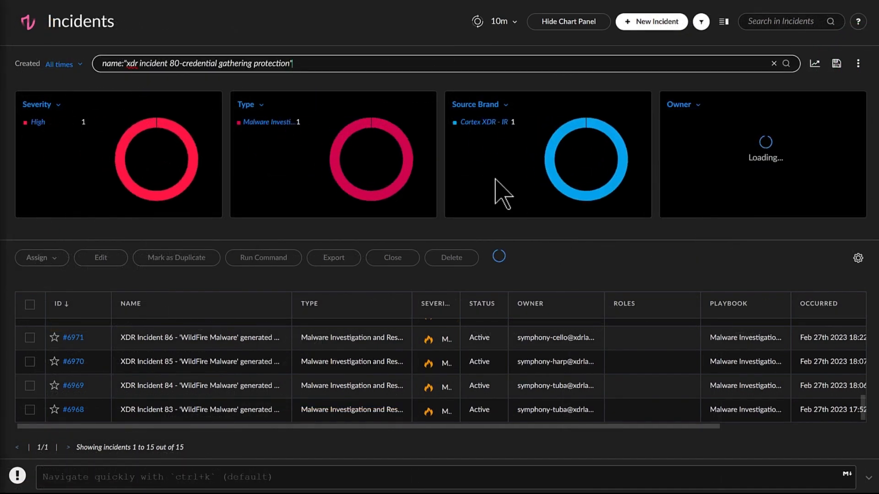
key("Enter")
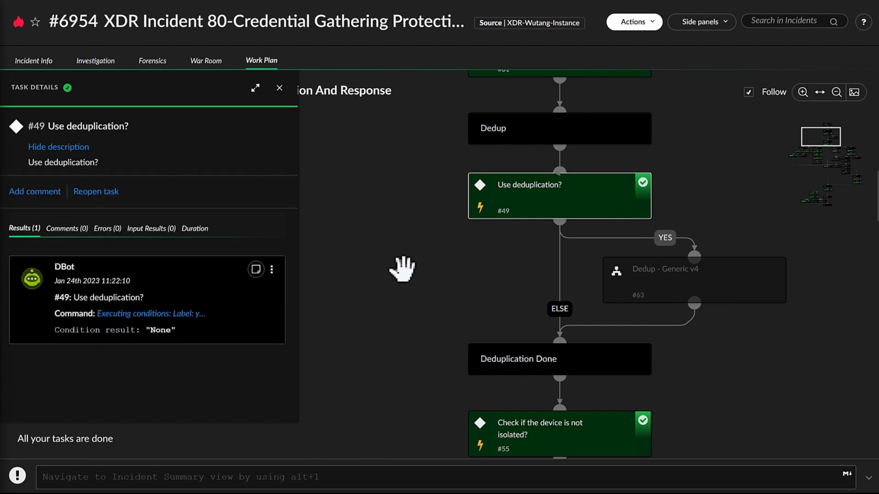
- Review incident #6954's Investigation and Incident Info tabs, then scroll through its War Room entries
left_click(95, 60)
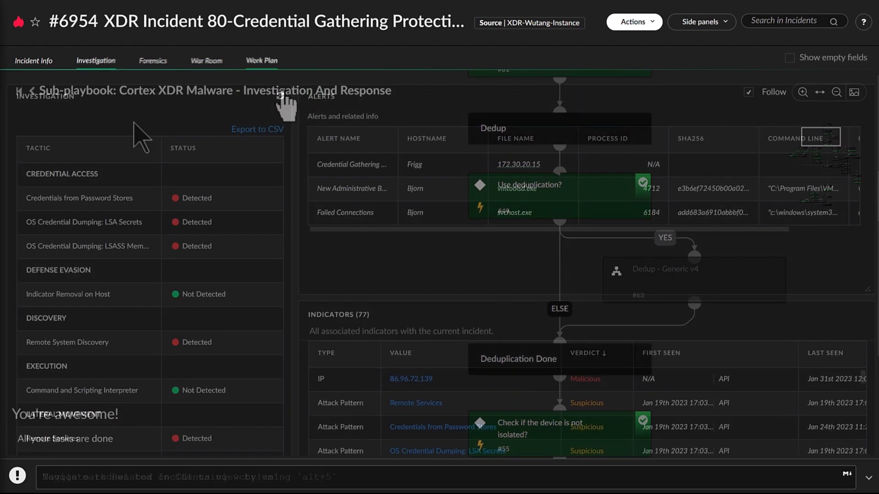
scroll("down", 3)
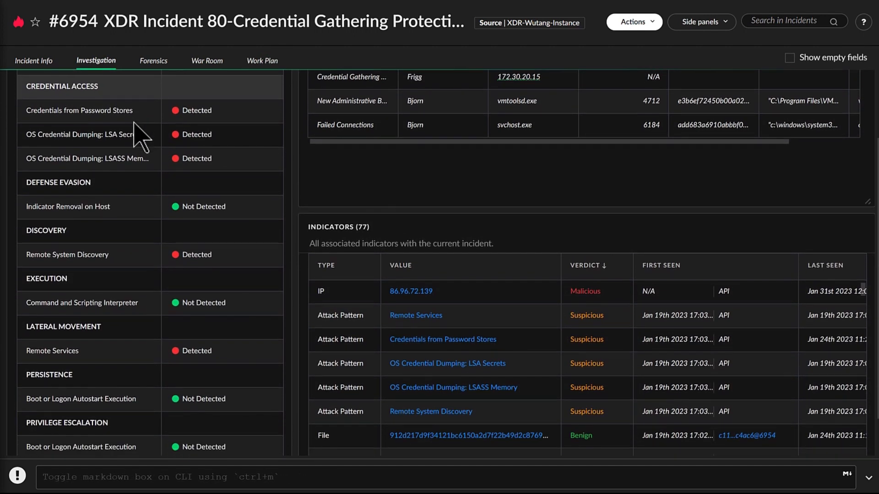
scroll("down", 3)
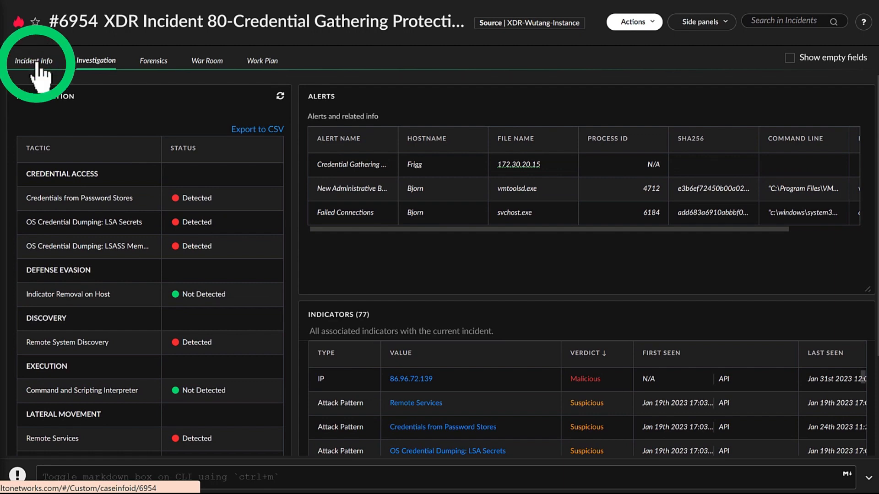
left_click(34, 61)
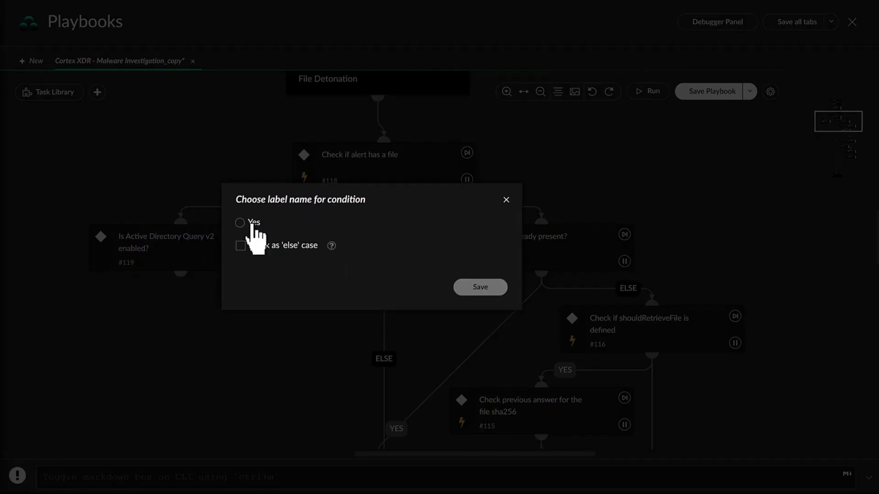
left_click(479, 287)
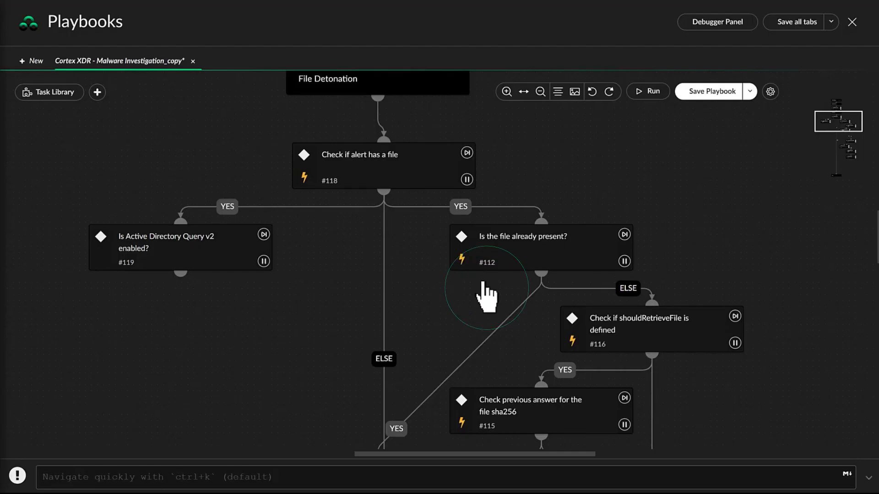
left_click(206, 61)
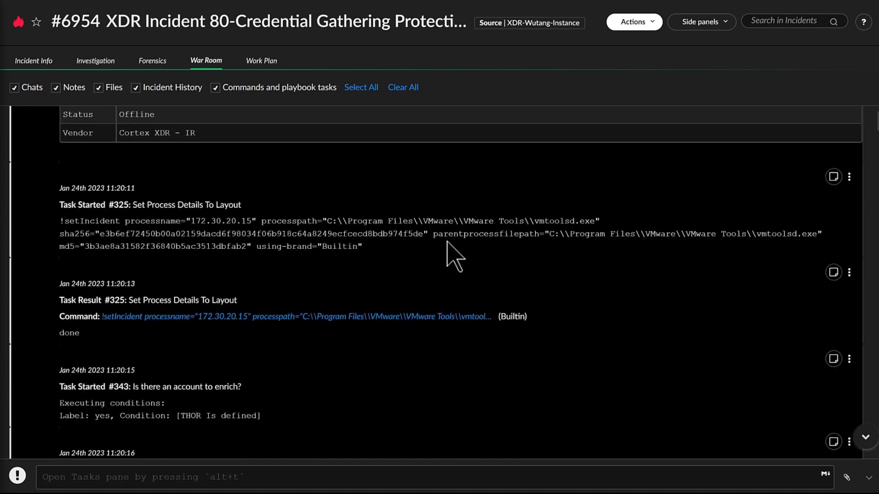
scroll("down", 3)
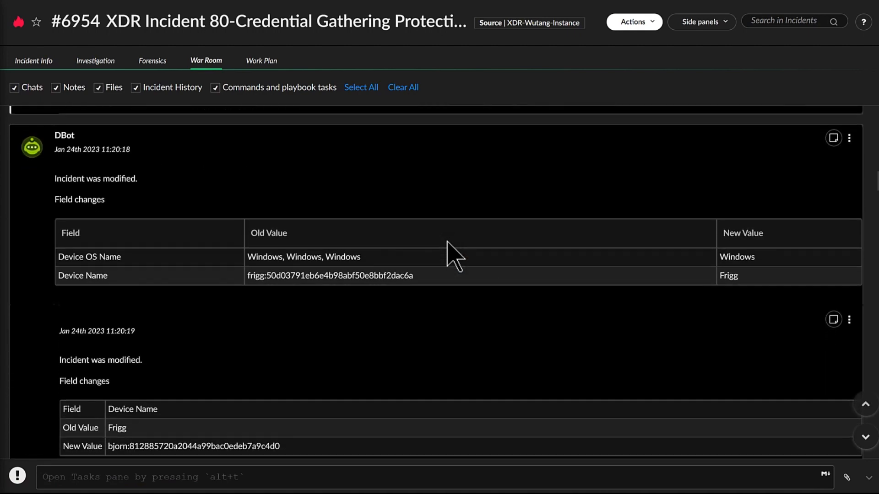
left_click(865, 439)
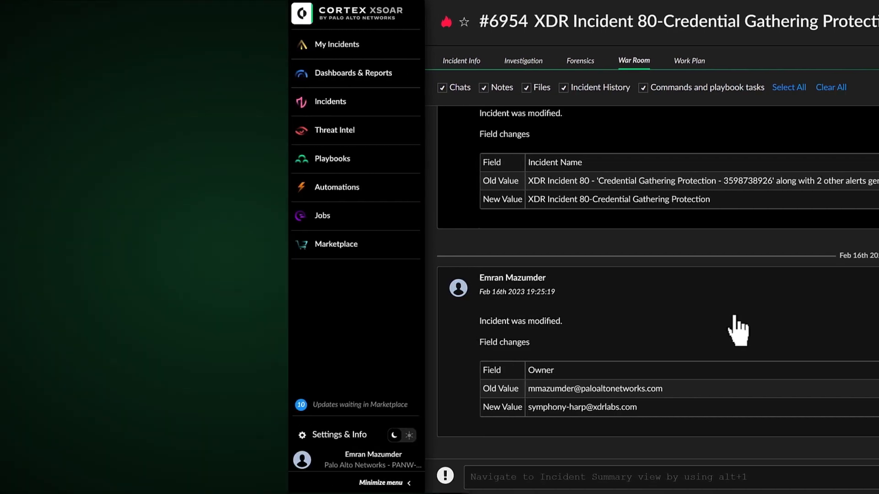
- In Playbooks, open the Task Library's Manual Tasks and expand Account Enrichment - Generic V2.1
left_click(332, 159)
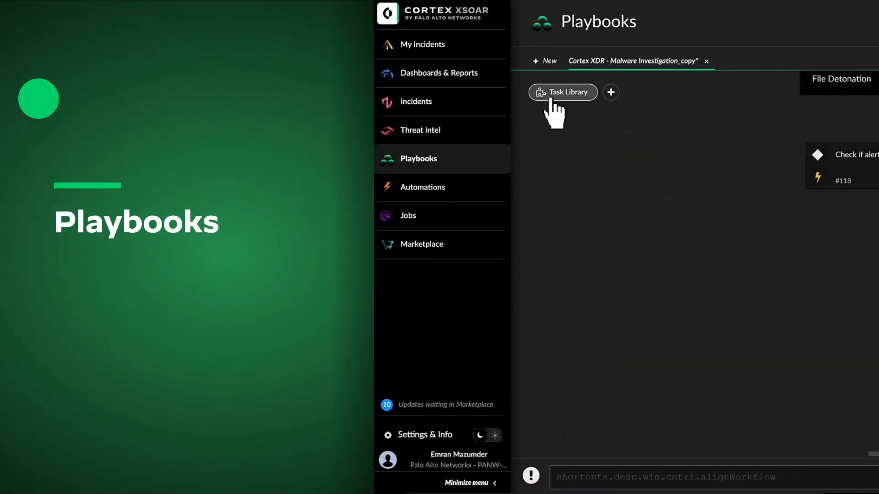
left_click(562, 92)
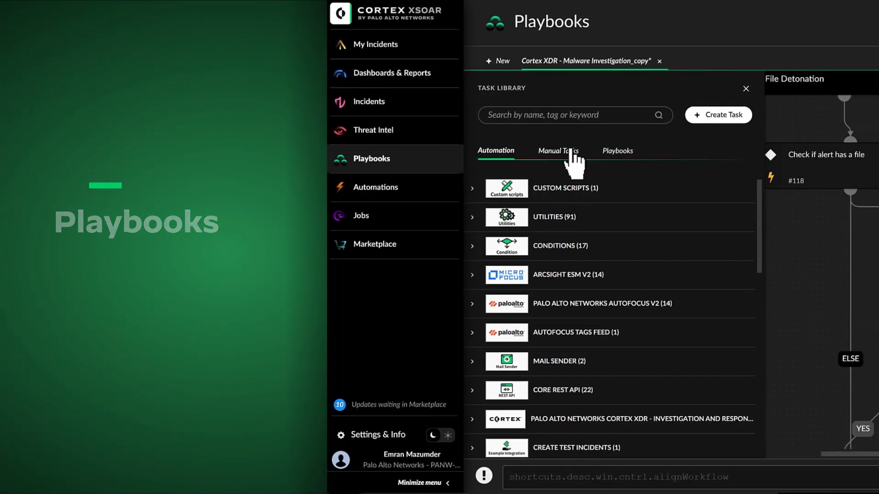
left_click(558, 150)
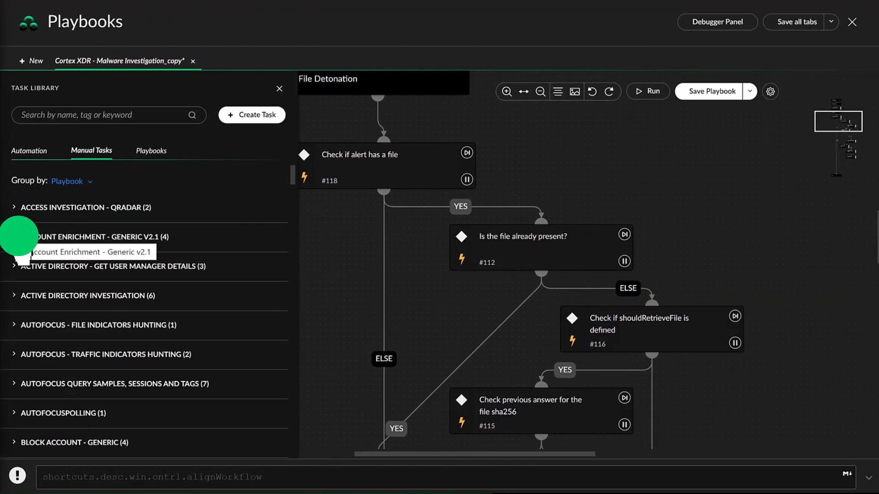
left_click(94, 237)
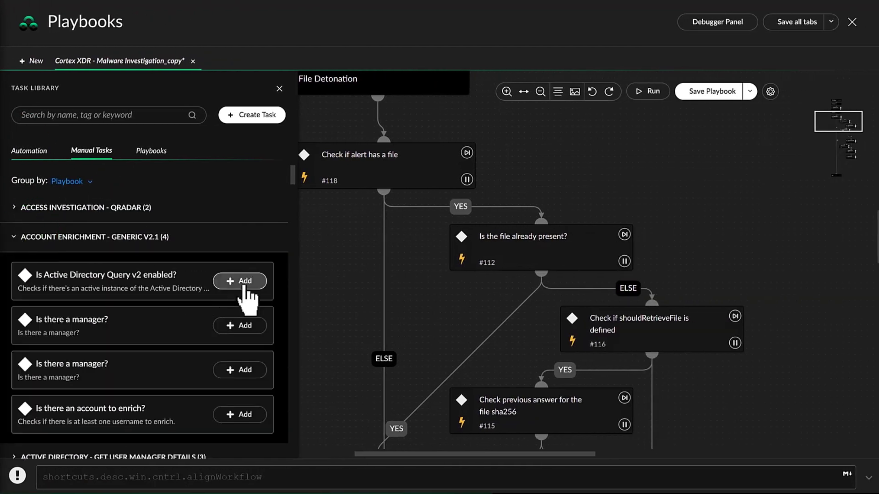